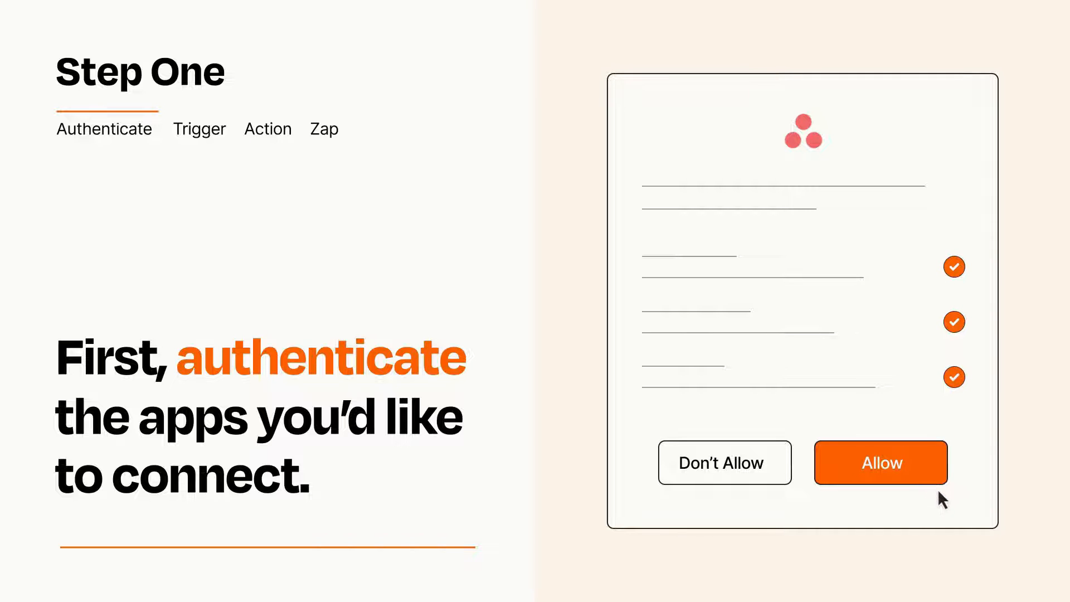
# - Allow Zapier access to the Asana account in the authorization dialog
pyautogui.click(879, 461)
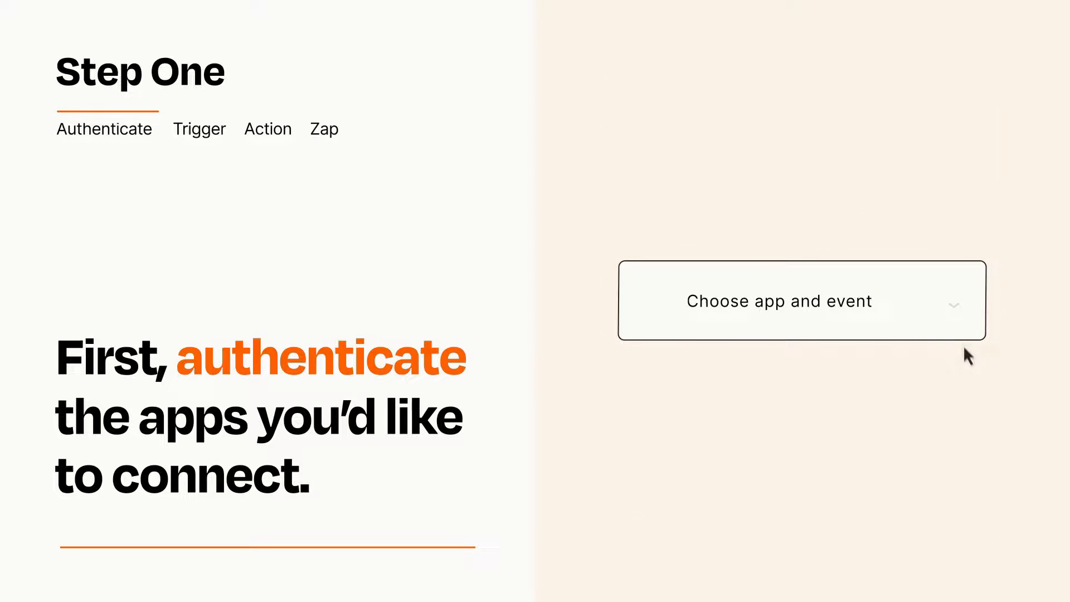
# - Choose Airtable New Record as the trigger and confirm the trigger step
pyautogui.click(802, 300)
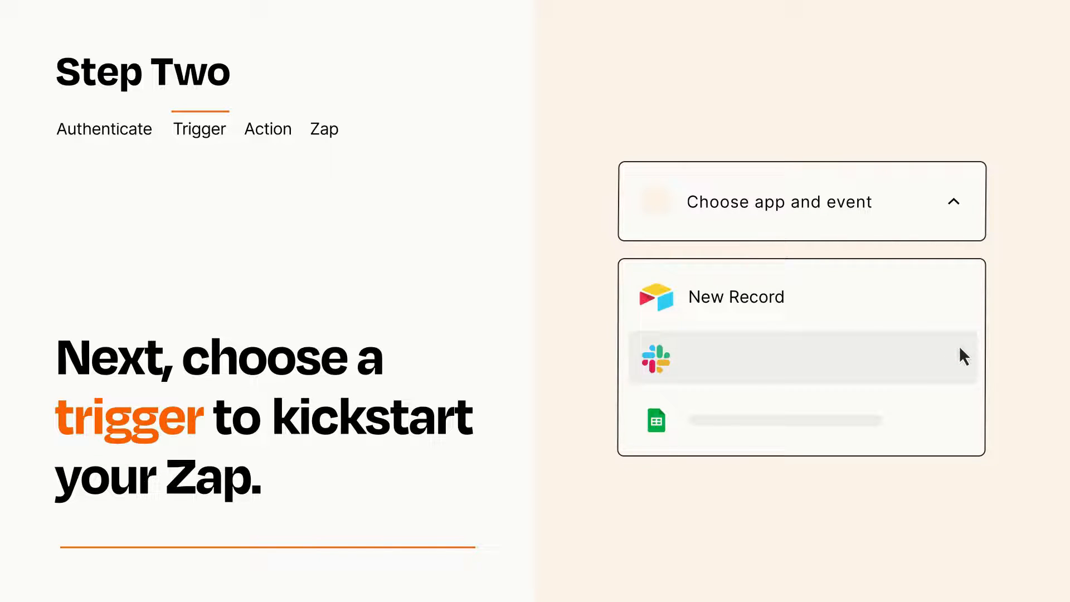
pyautogui.moveTo(964, 425)
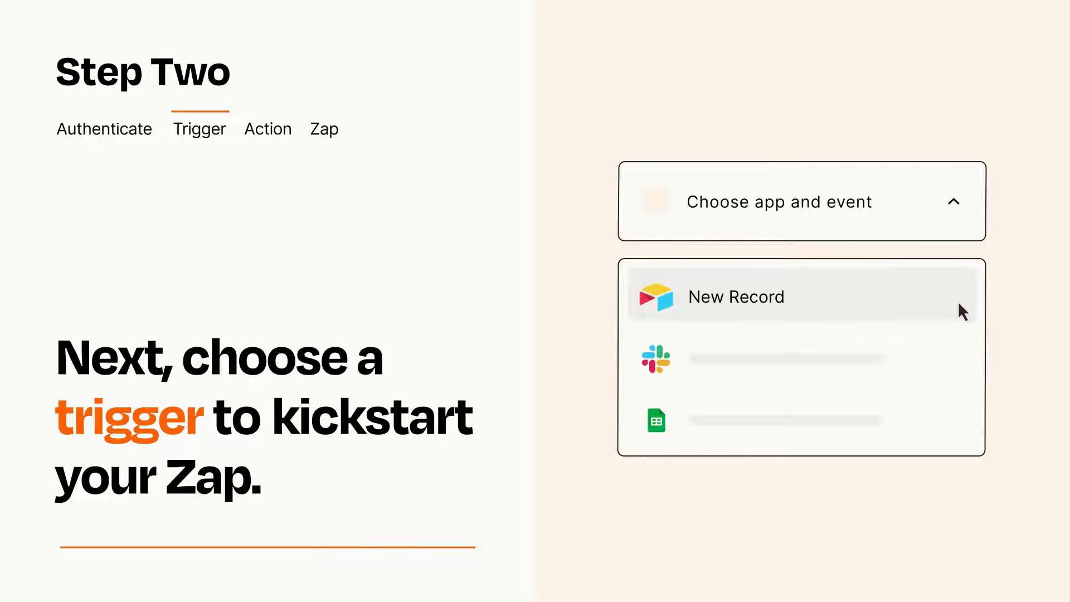
pyautogui.click(736, 296)
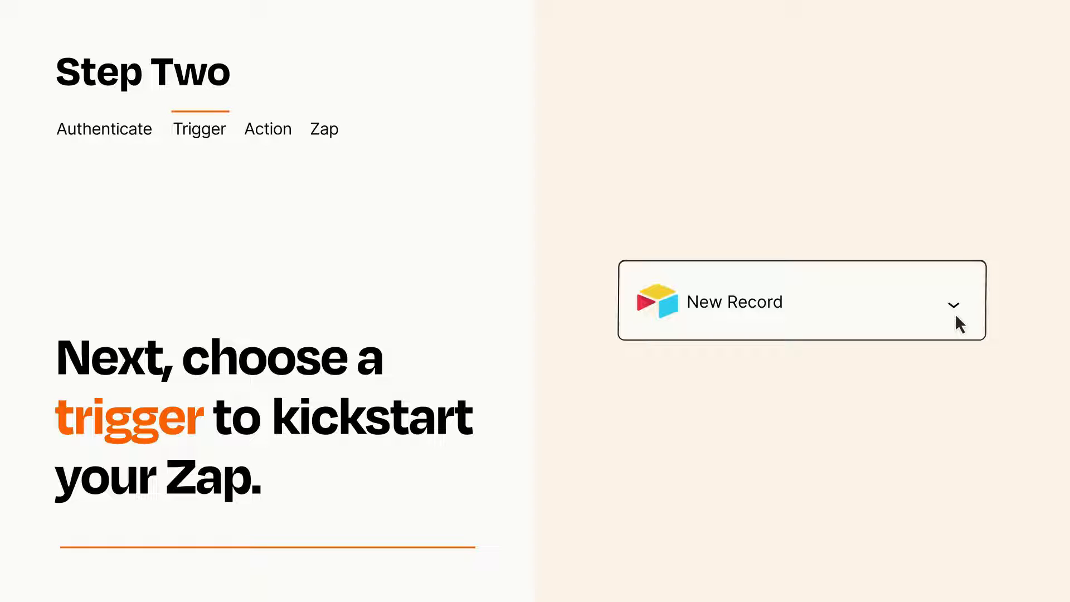
pyautogui.moveTo(972, 315)
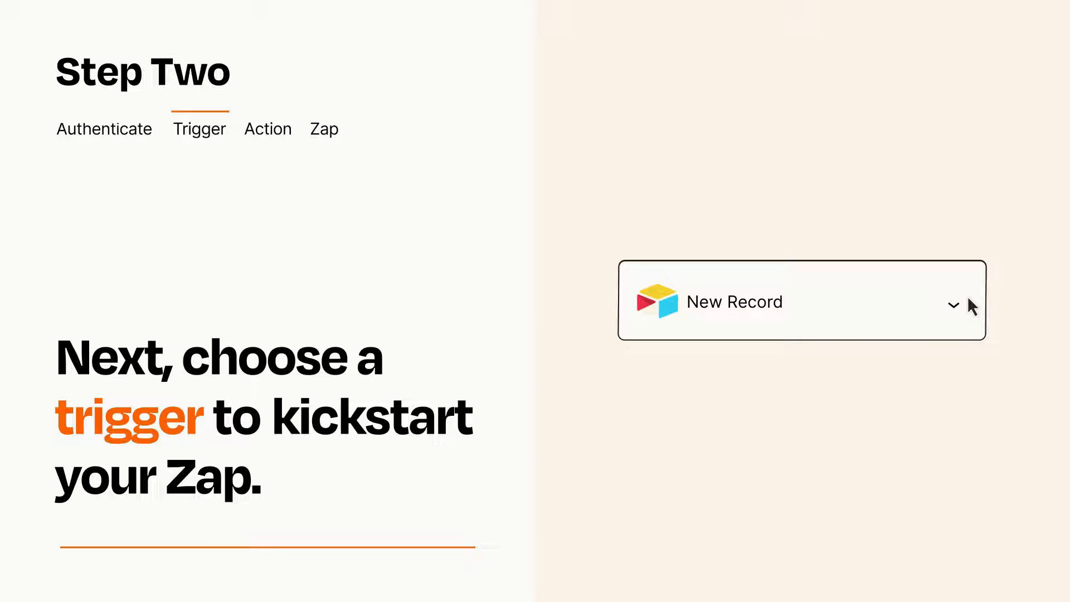
pyautogui.click(267, 128)
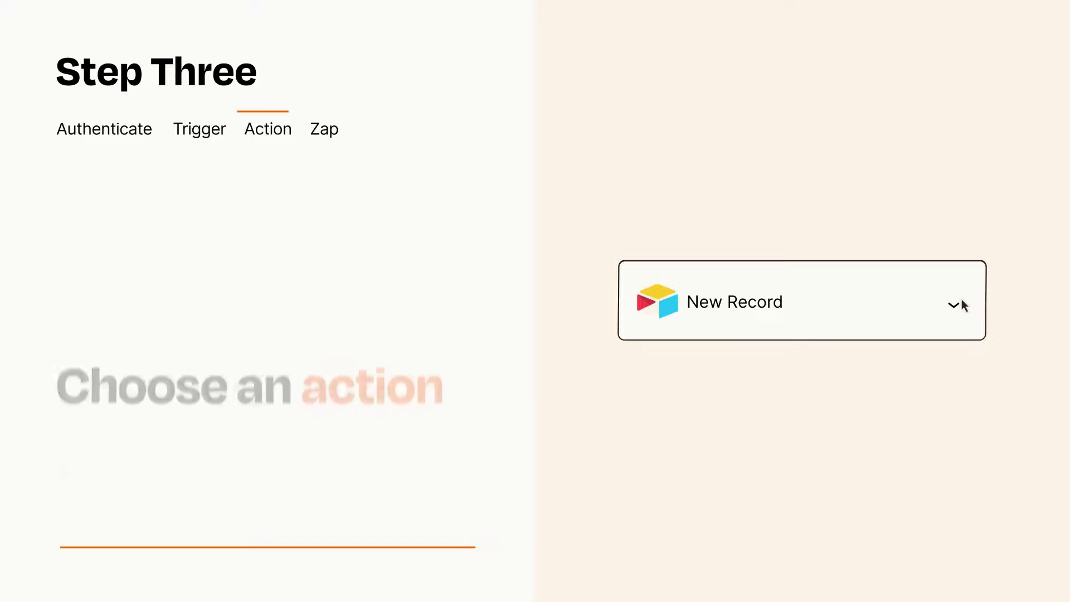
# - Choose Asana Create Task as the action, confirm its Item and Details fields, and publish the Zap
pyautogui.click(801, 301)
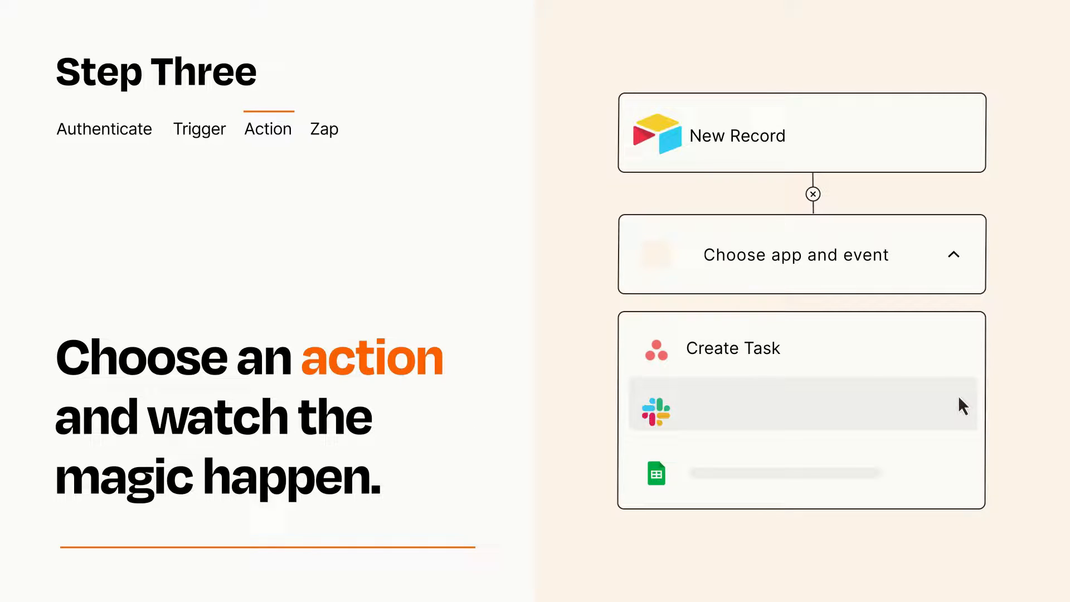
pyautogui.moveTo(962, 479)
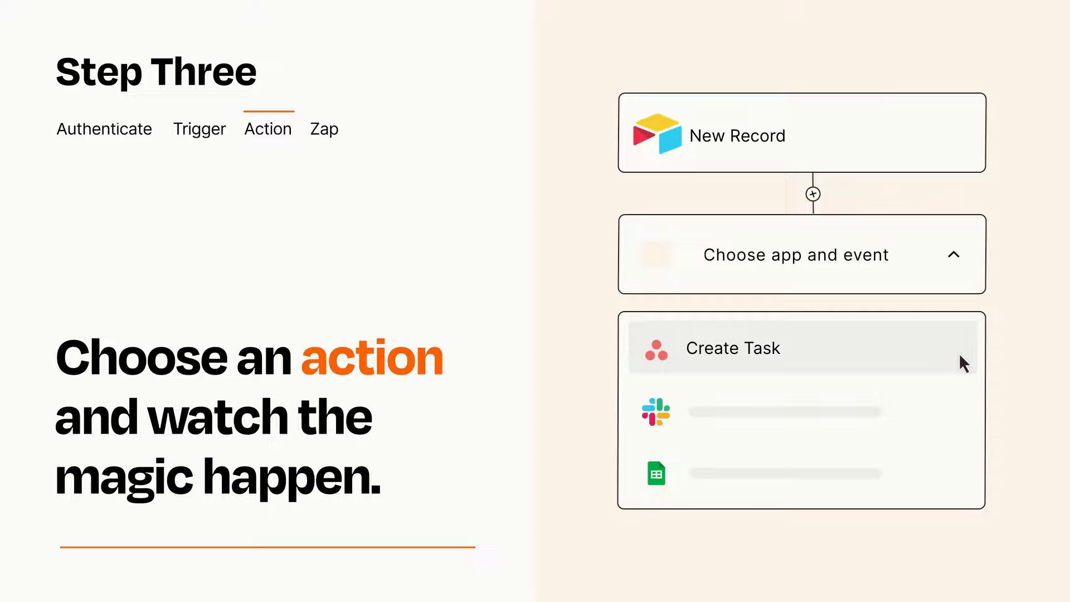
pyautogui.click(732, 347)
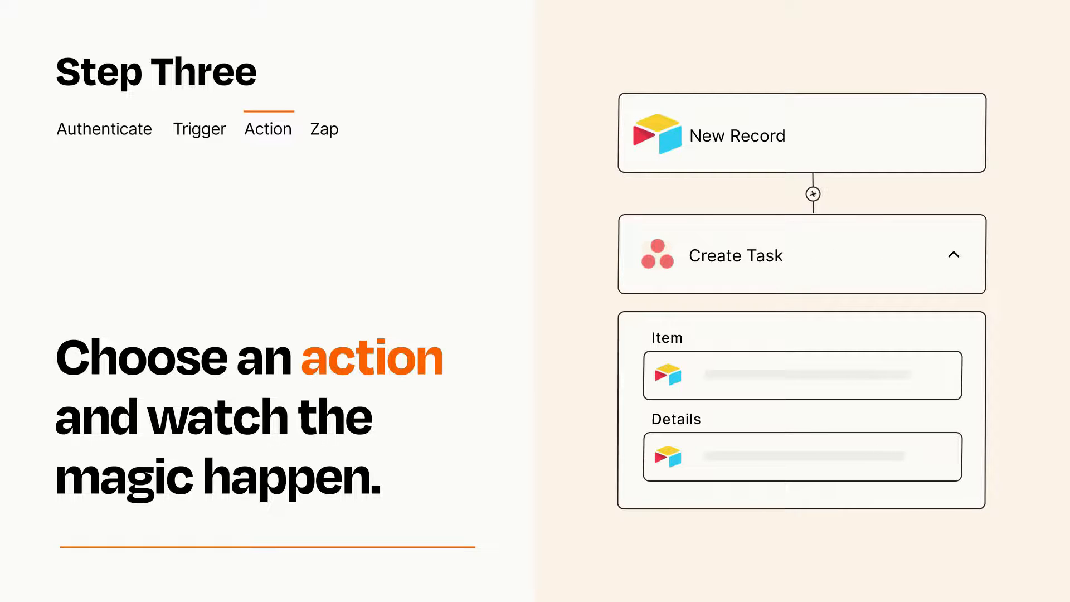
pyautogui.click(955, 254)
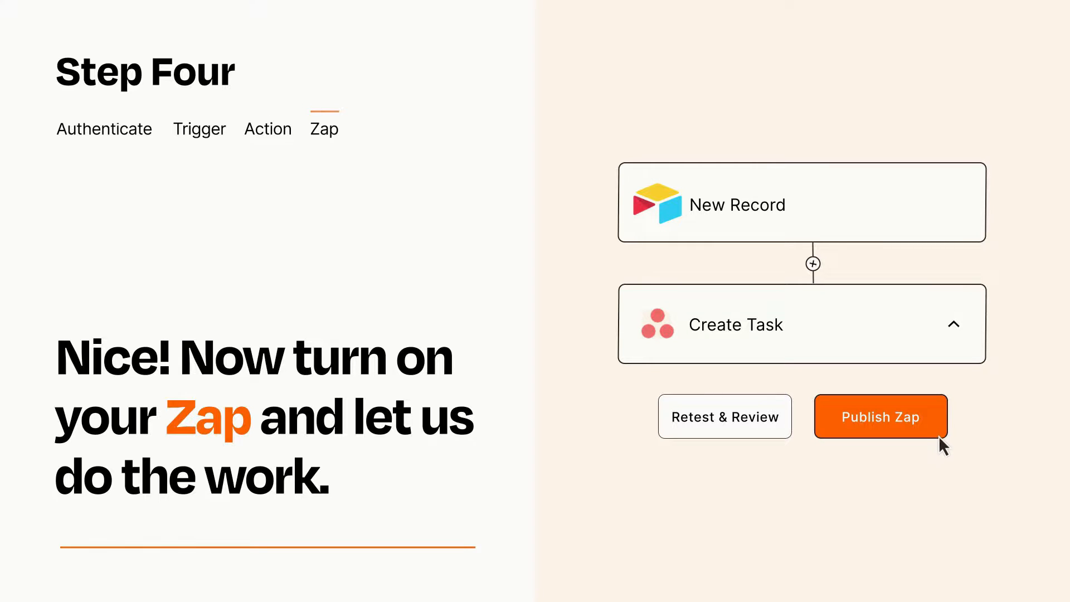
pyautogui.click(879, 415)
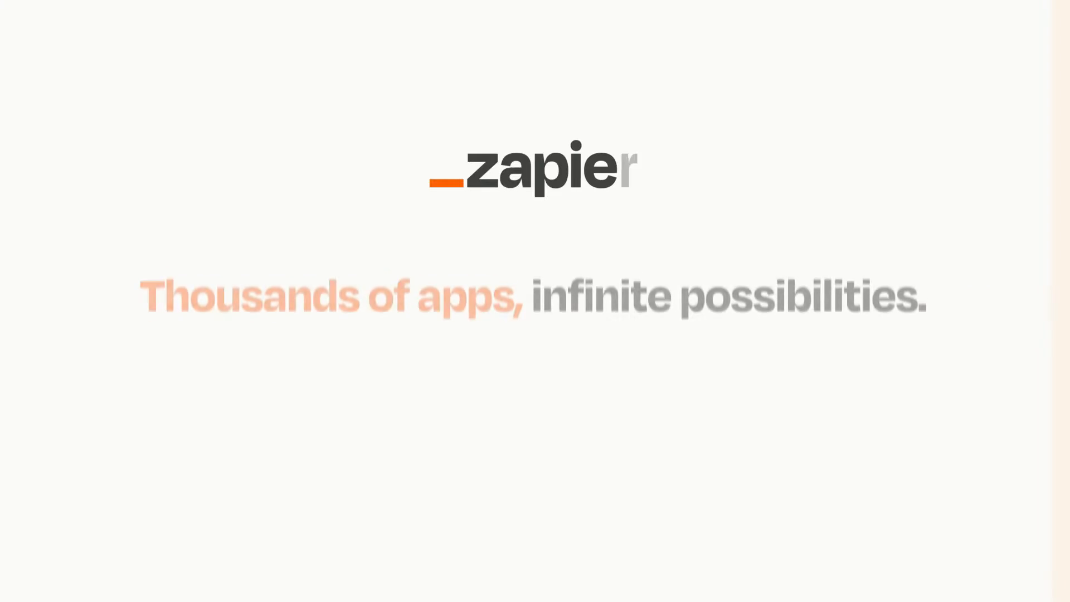